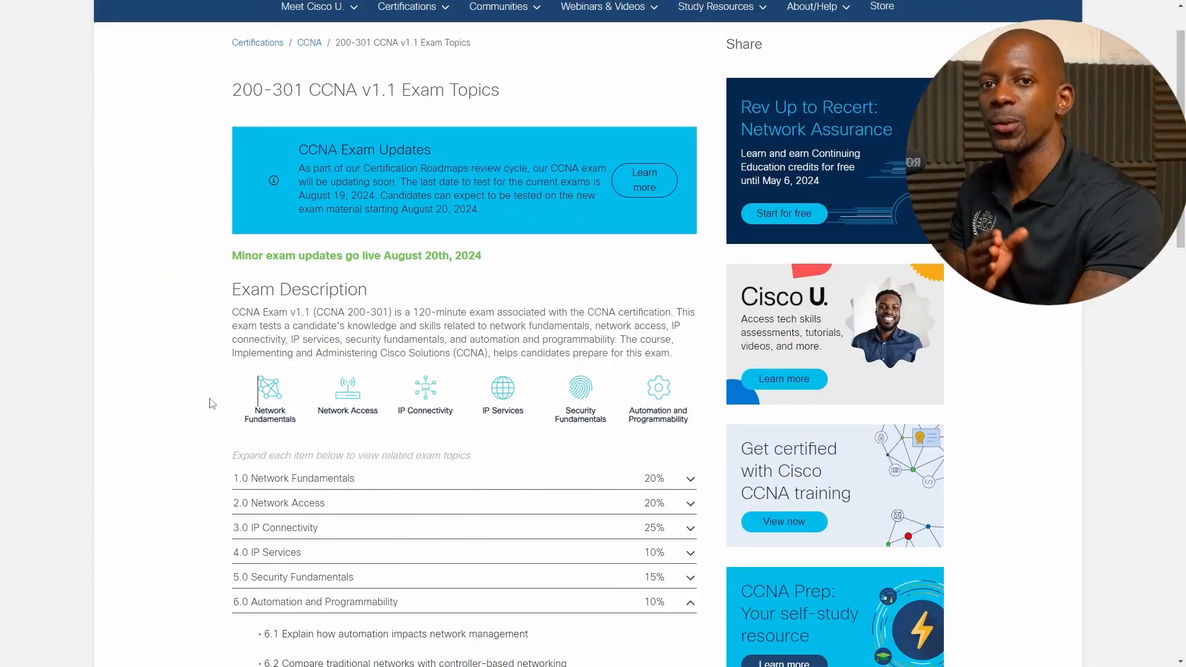
mouse_move(208, 402)
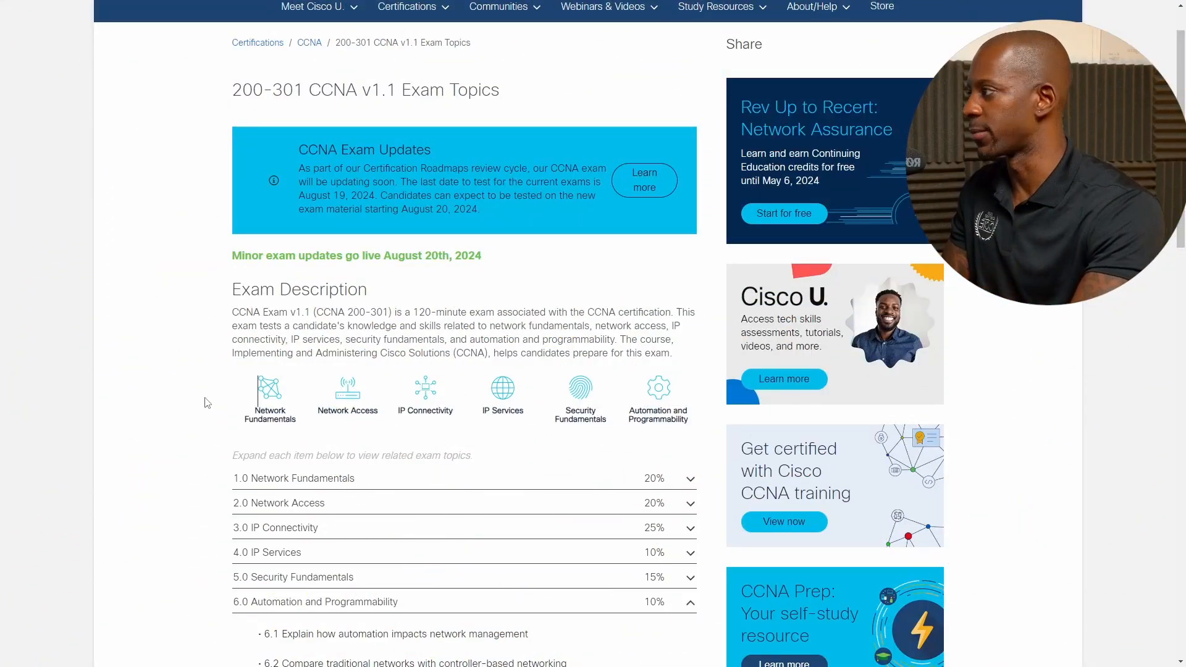
Step: Scroll the CCNA v1.1 exam topics down to section 6.0 and topic 6.4 on AI and ML
scroll("down", 3)
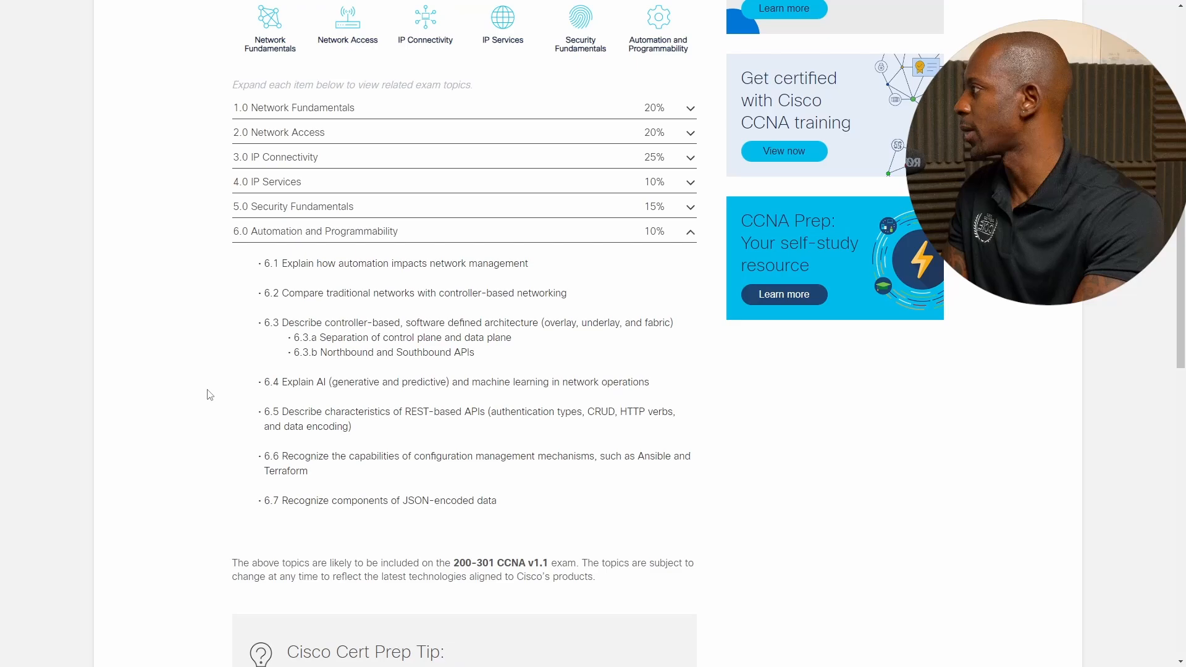
scroll("down", 3)
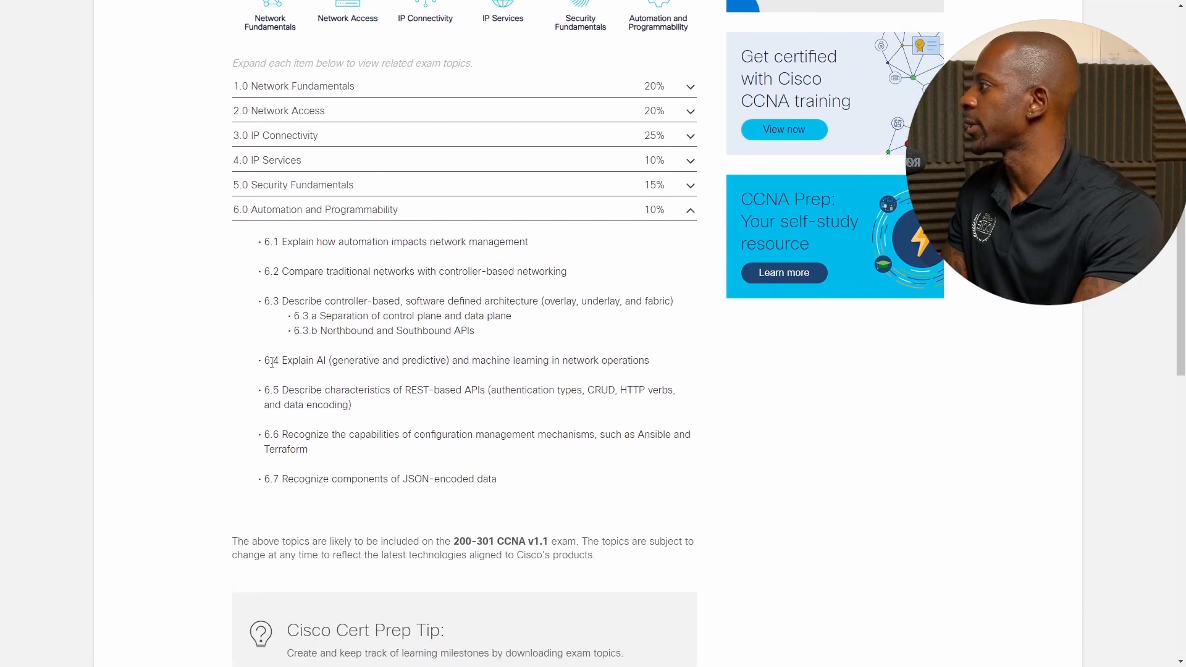
scroll("down", 3)
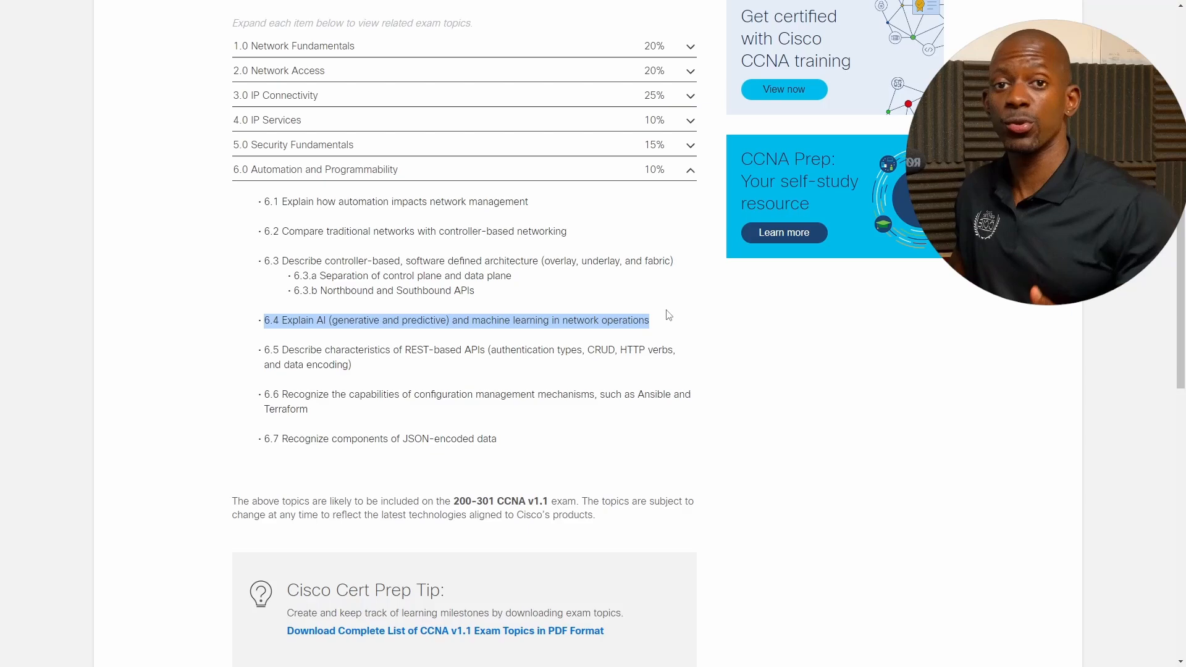
Step: Reach the Cisco U. page for the Understanding AI and LLMs as a Network Engineer tutorial
left_click(456, 320)
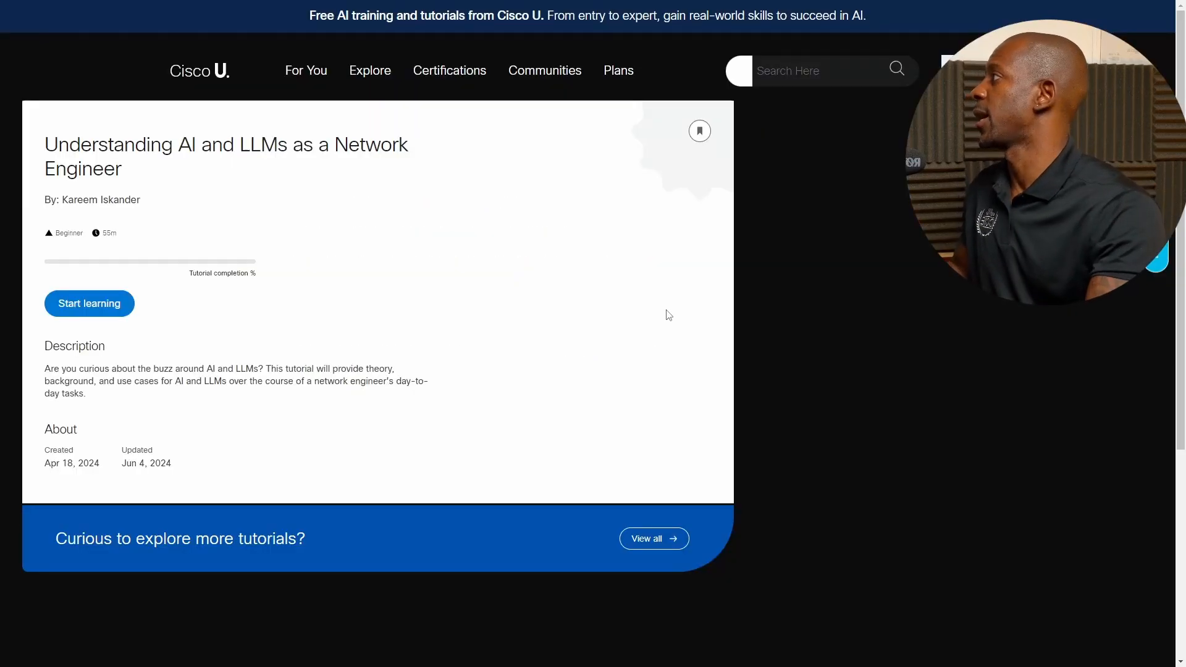
mouse_move(800, 356)
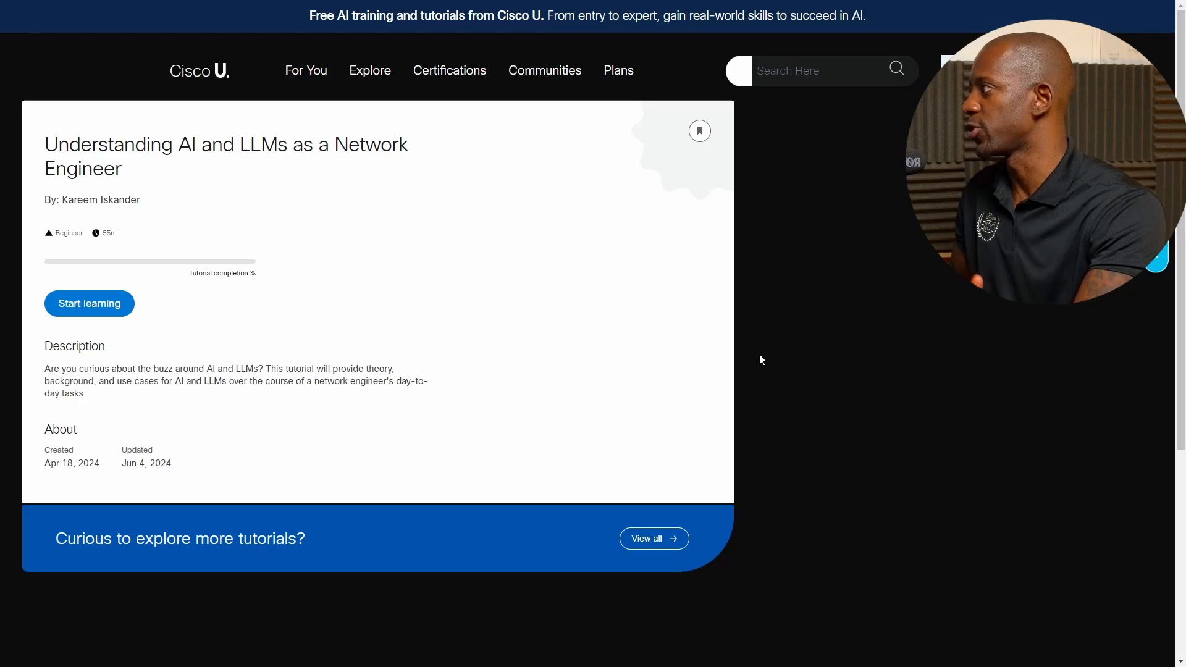
mouse_move(620, 406)
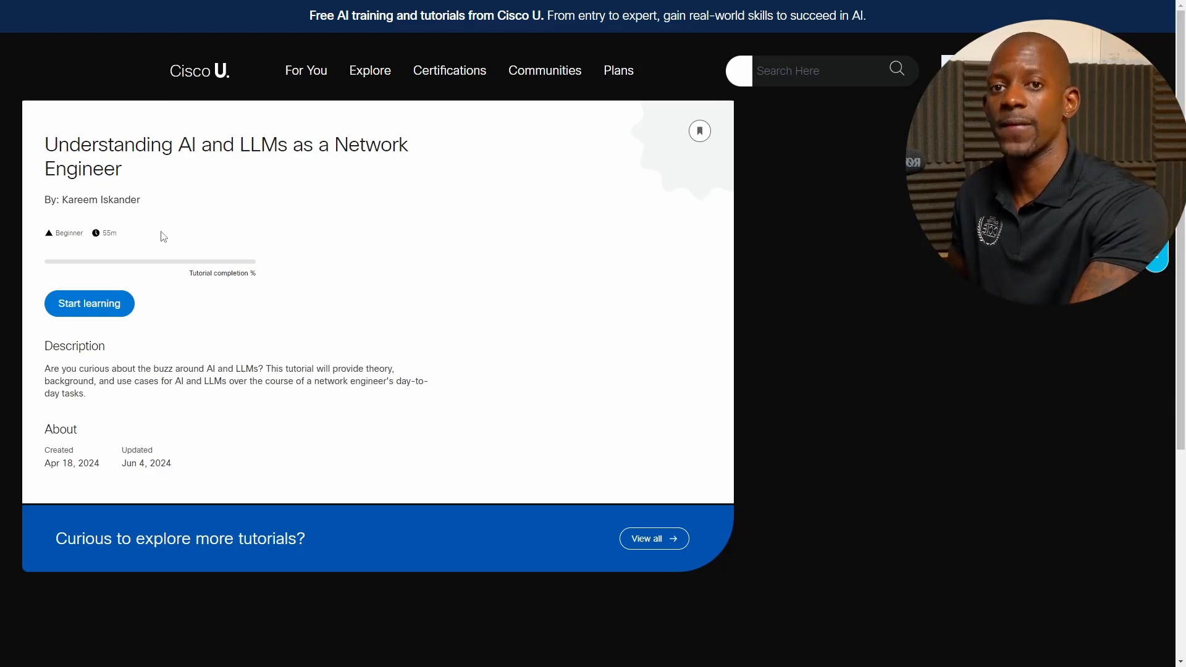
mouse_move(234, 331)
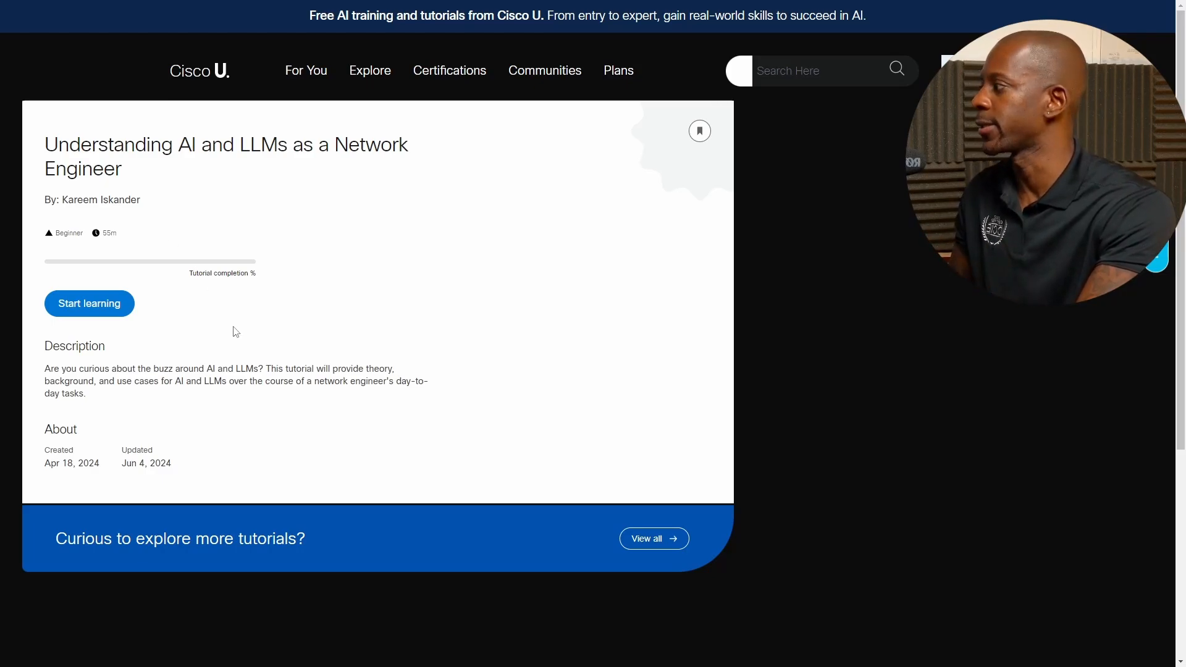
mouse_move(106, 325)
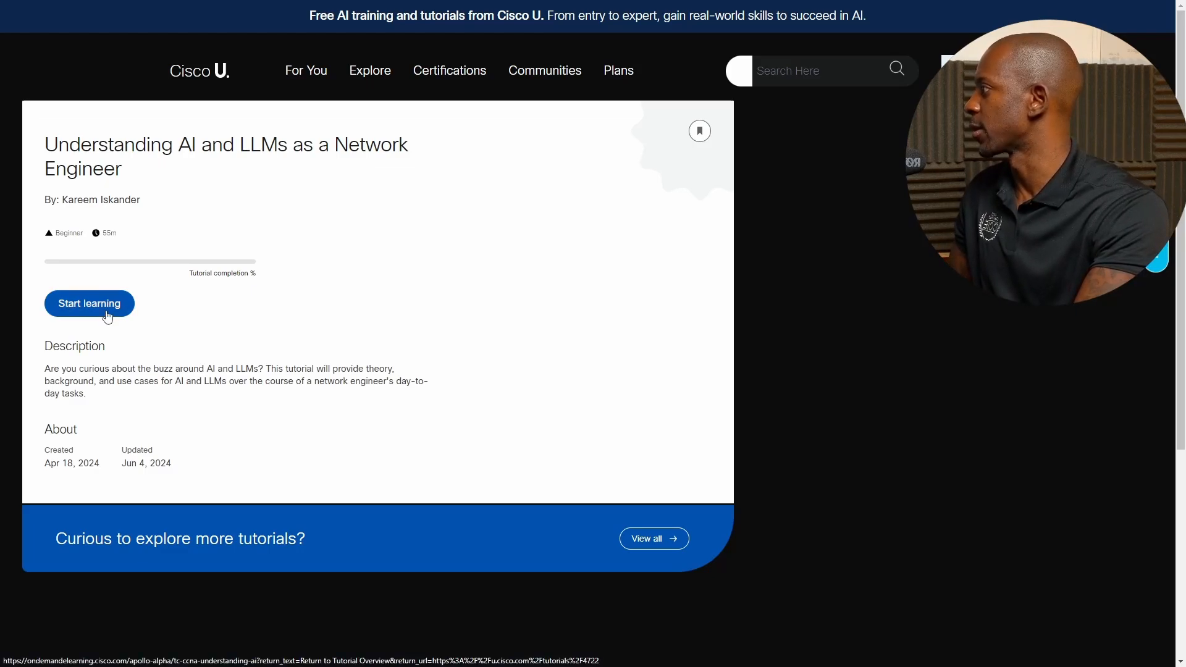
mouse_move(112, 312)
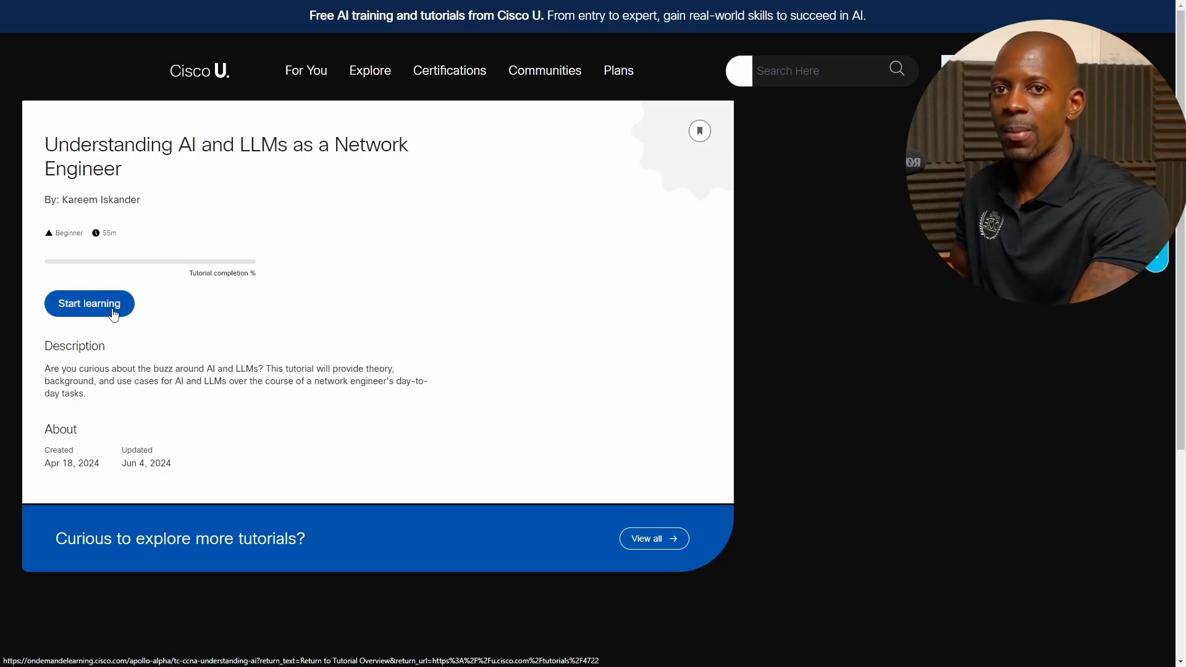
Step: Start learning to land on the tutorial's Overview lesson with its goals and requirements
left_click(89, 304)
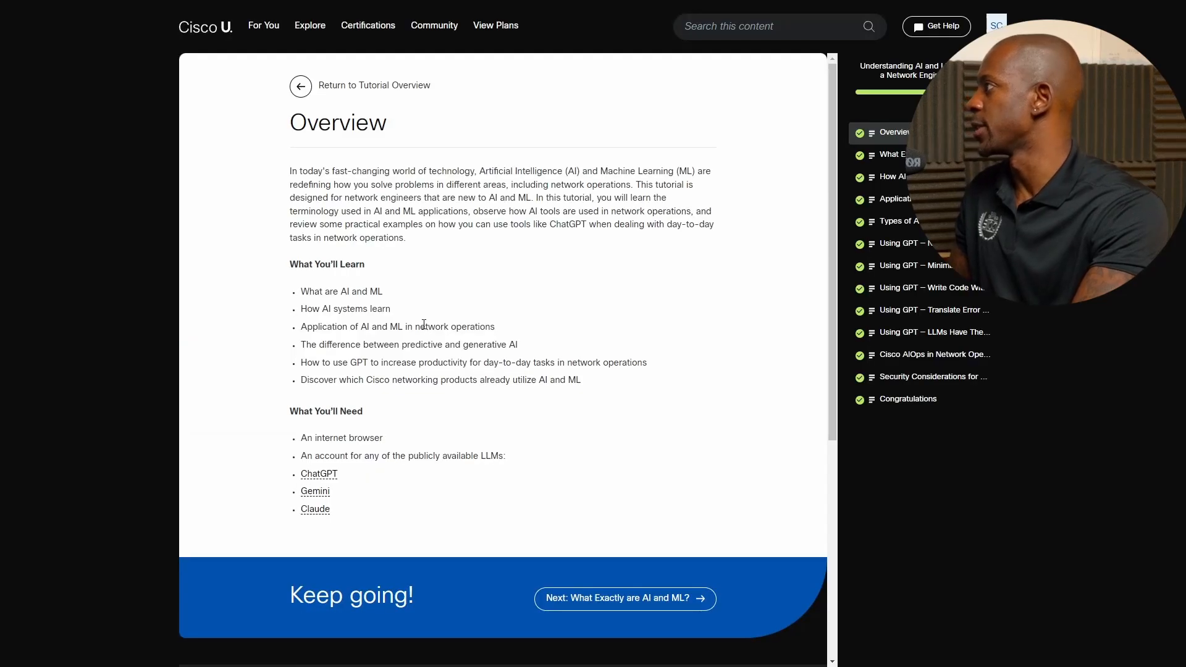
mouse_move(409, 287)
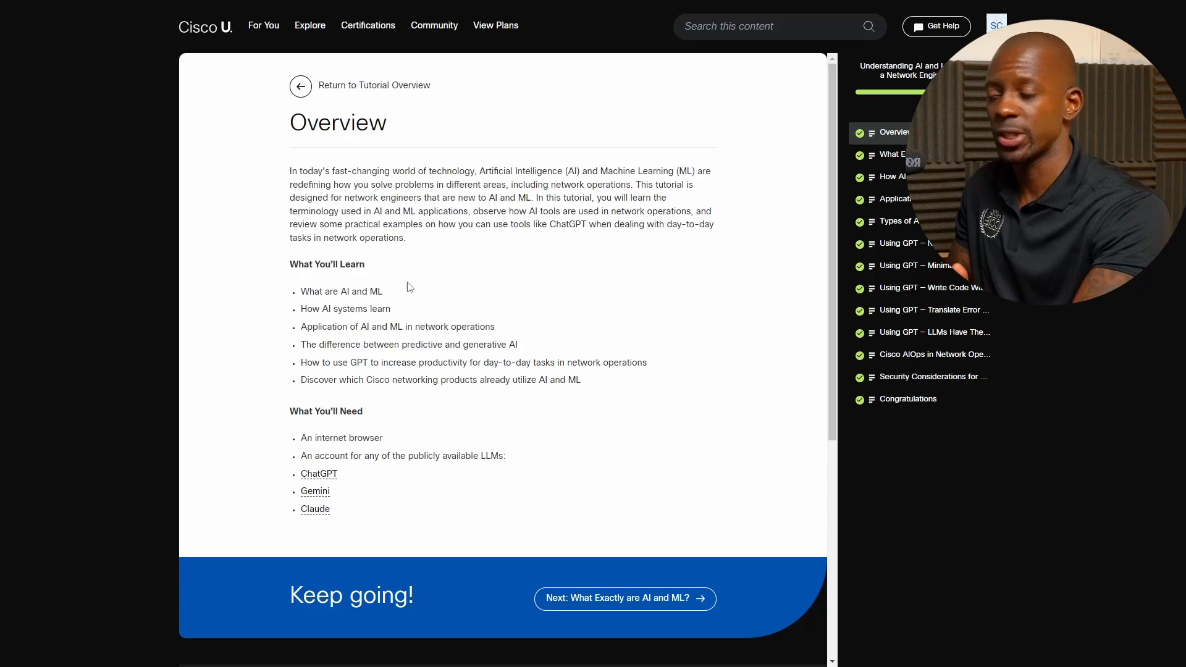
mouse_move(388, 326)
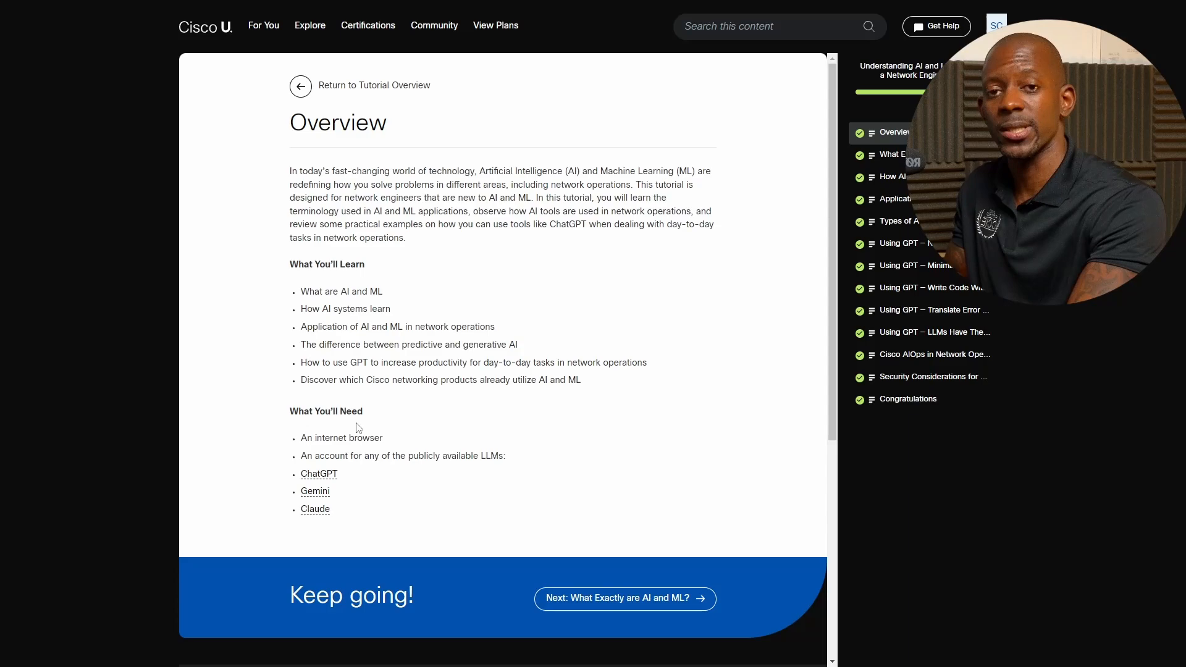
mouse_move(559, 489)
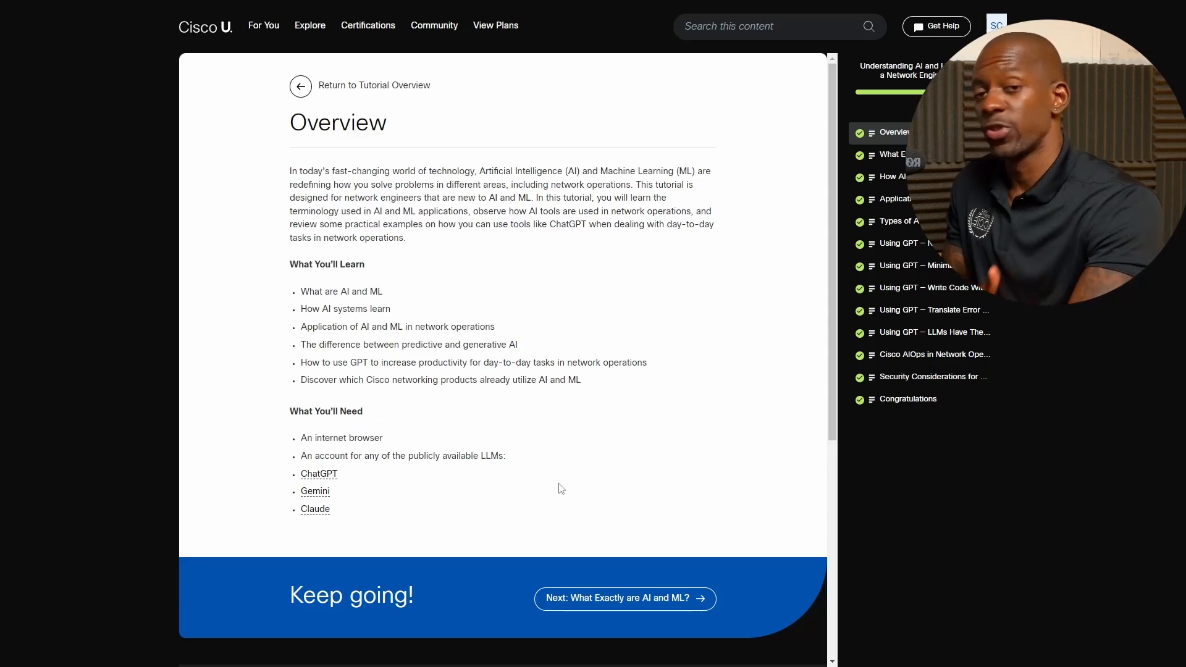
mouse_move(764, 426)
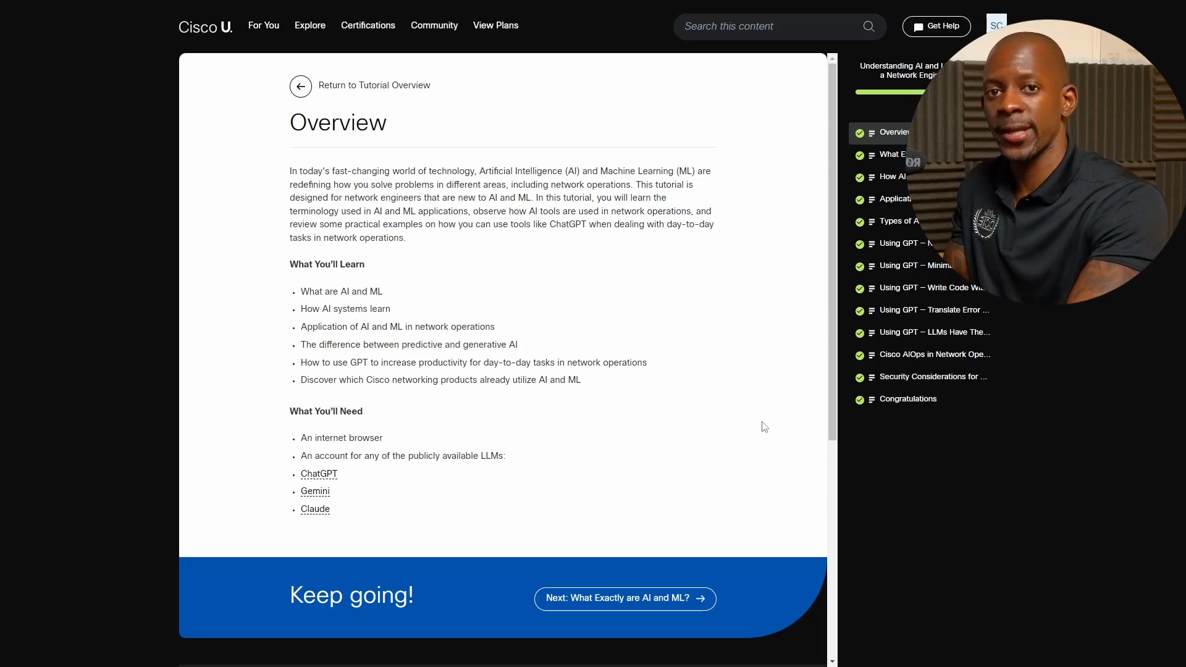
mouse_move(715, 489)
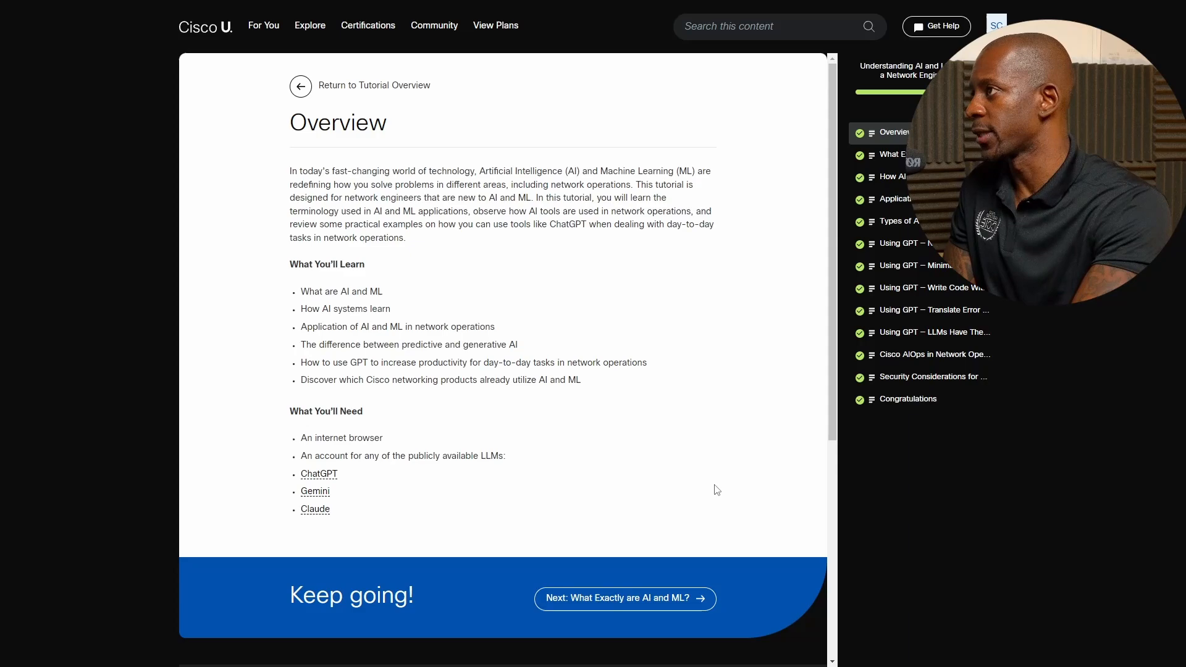
Step: Advance to the What Exactly are AI and ML? lesson, skim it, then head to the relevant tutorials
left_click(624, 597)
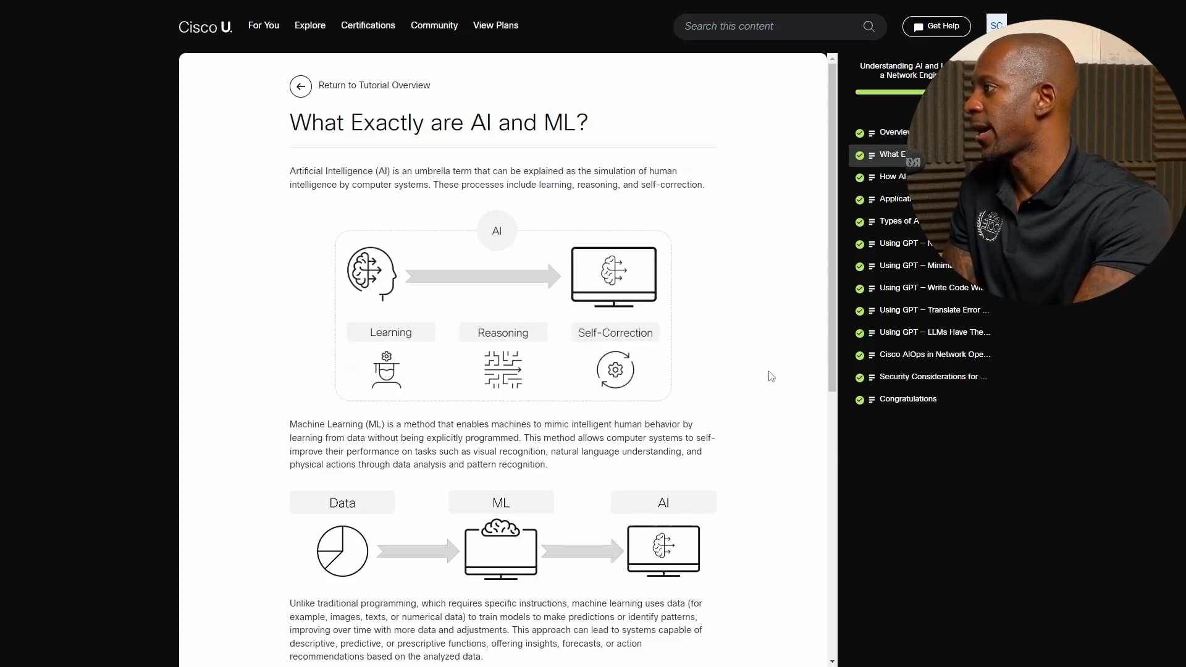
scroll("down", 3)
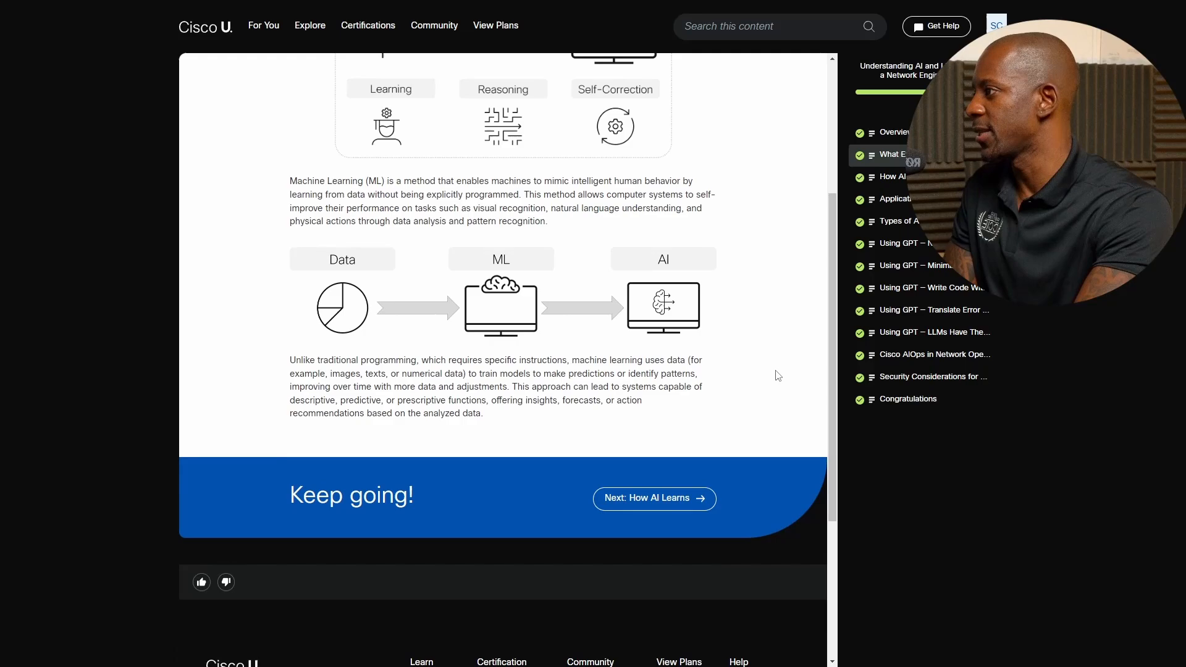
scroll("up", 3)
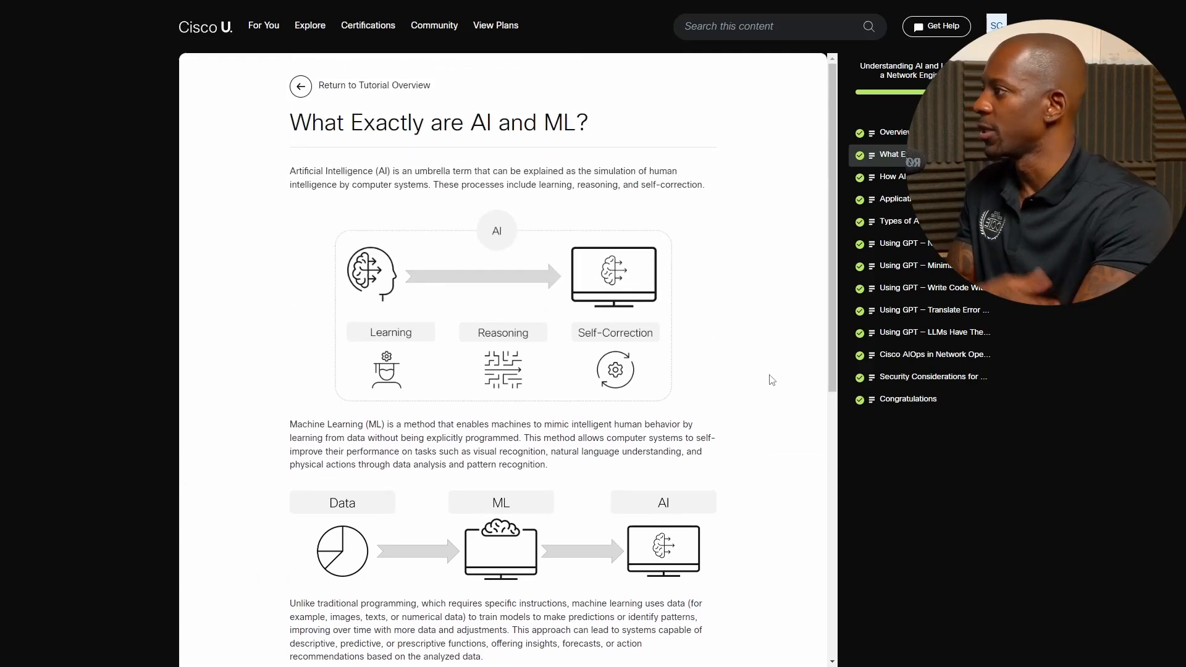
left_click(895, 177)
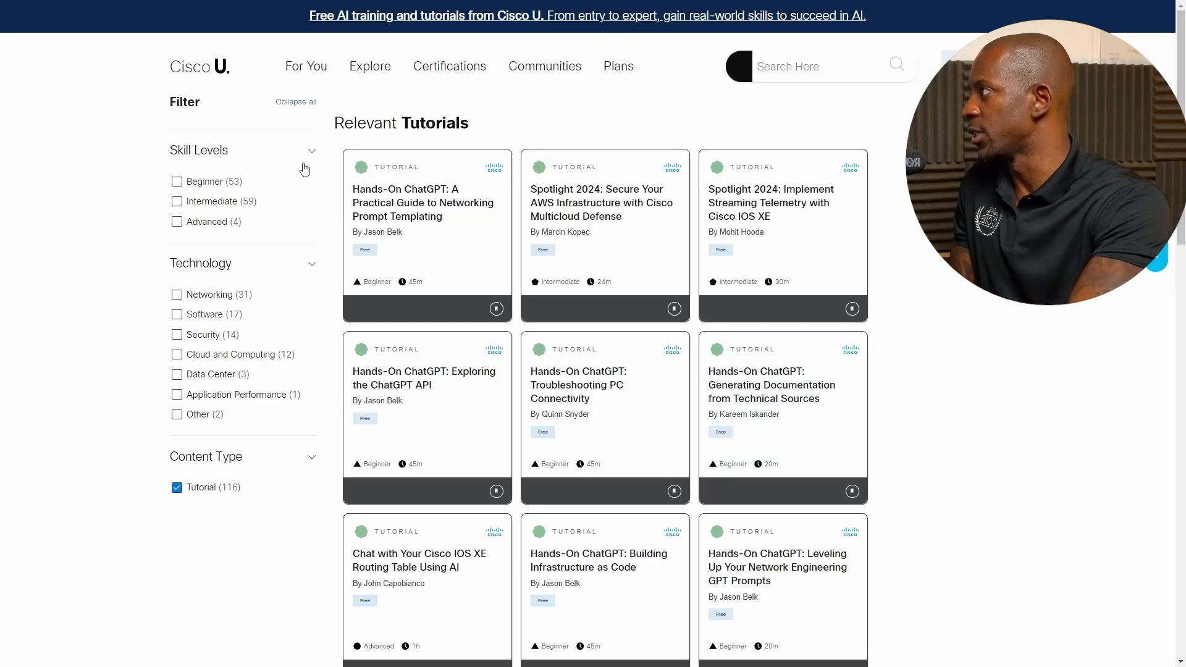
mouse_move(858, 267)
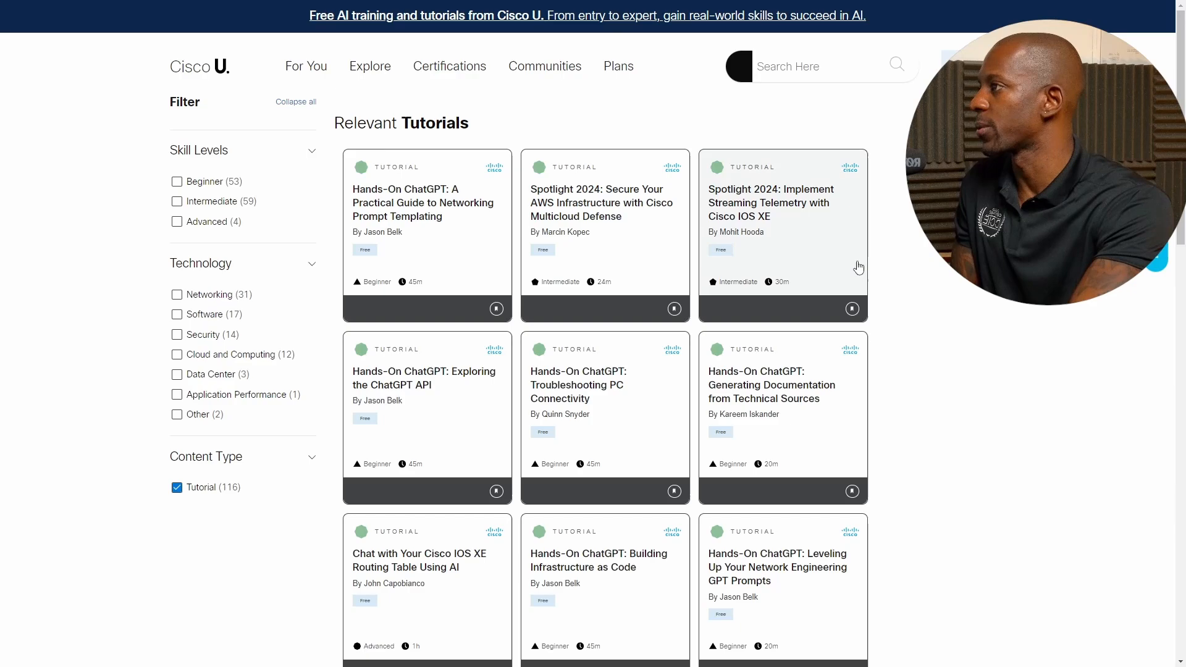
mouse_move(488, 184)
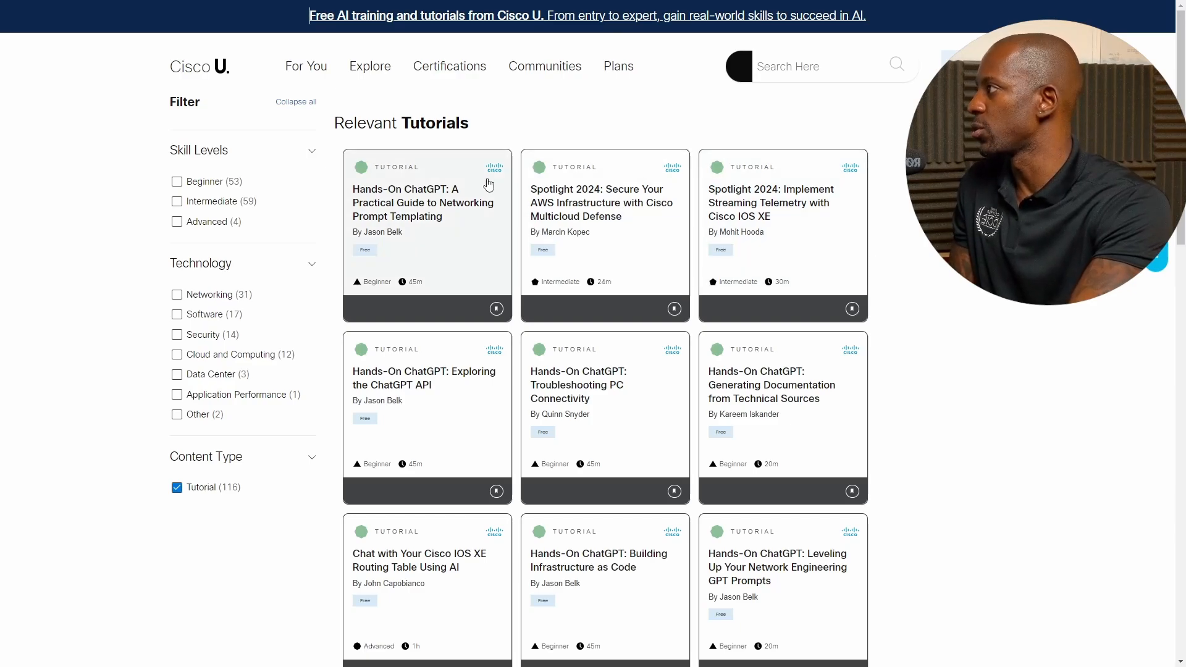
mouse_move(424, 210)
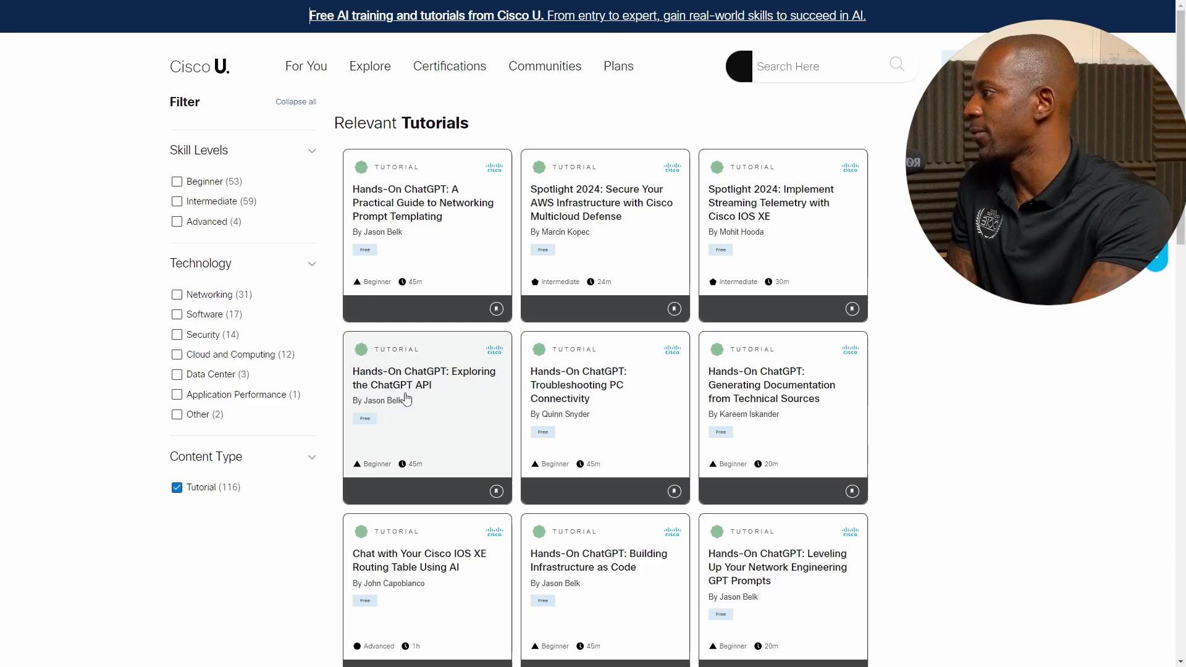
Step: Scroll the Relevant Tutorials grid past the Hands-On ChatGPT, Python and Cisco XDR tutorials
scroll("down", 3)
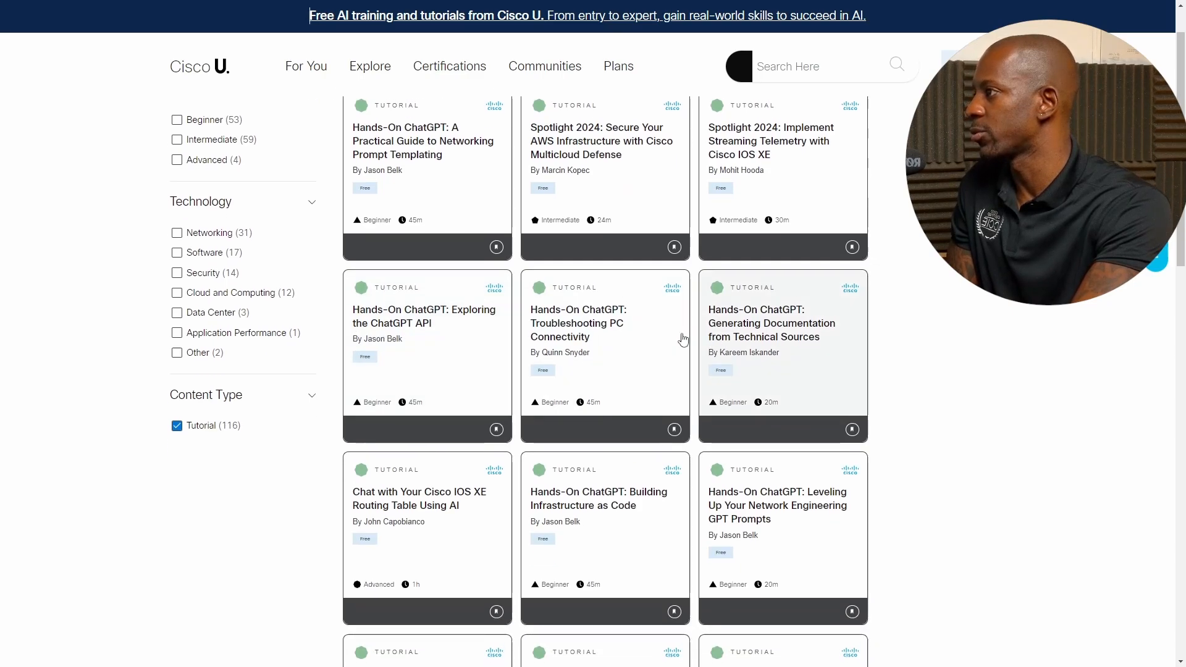
scroll("down", 3)
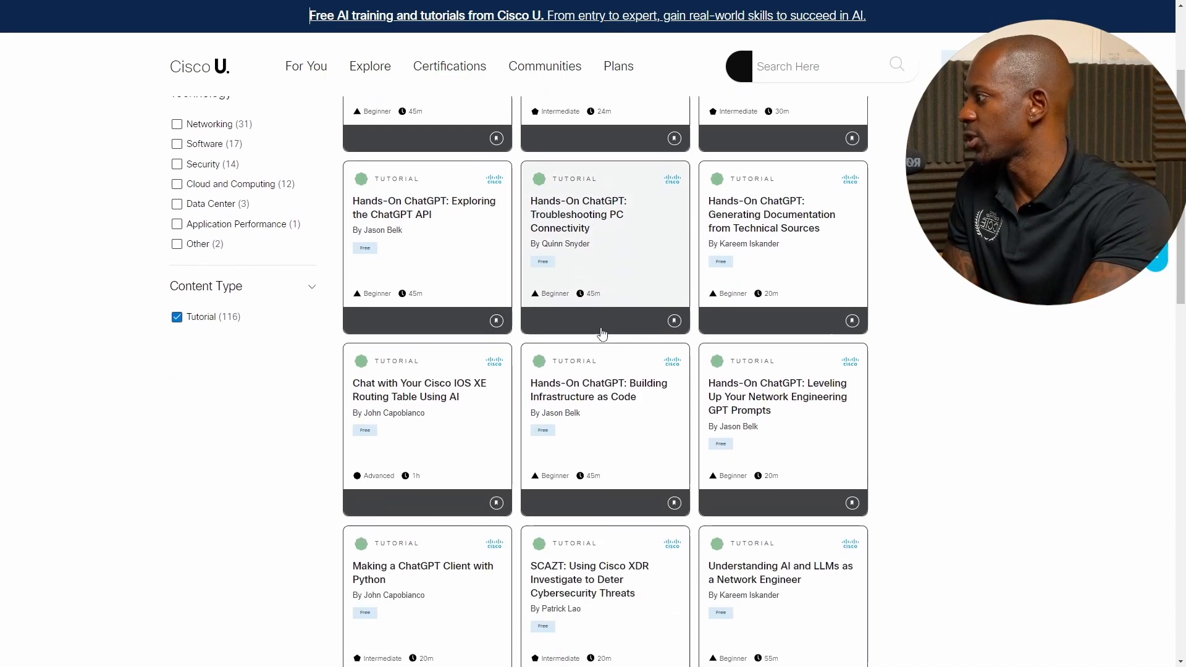
scroll("down", 3)
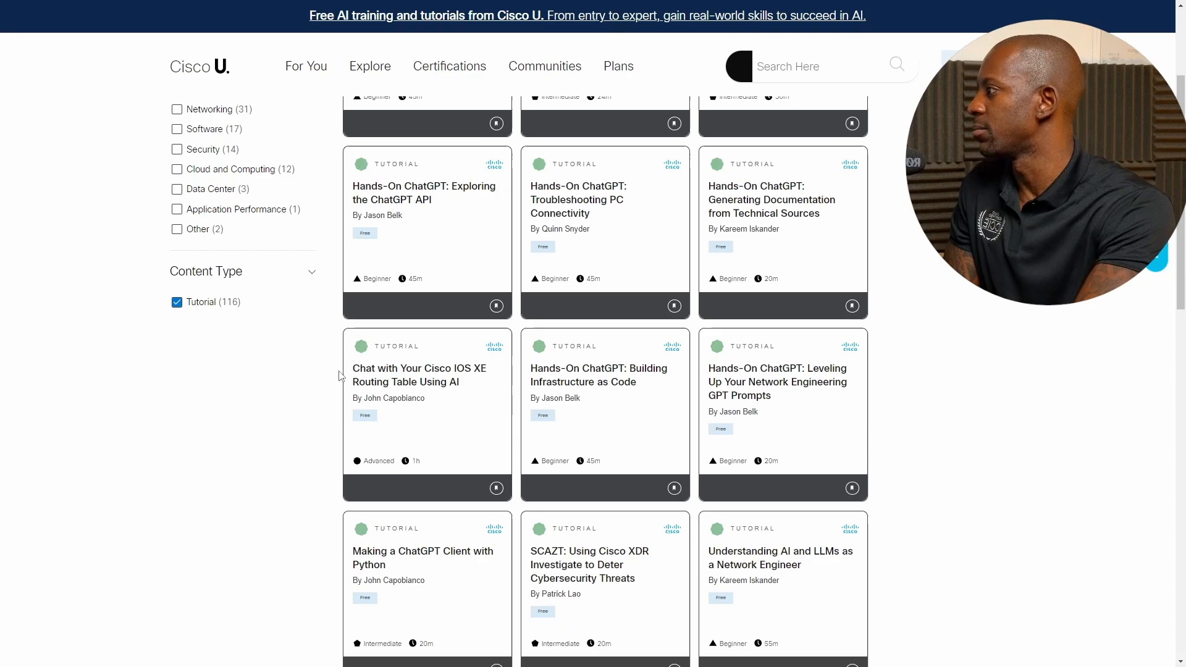
mouse_move(489, 385)
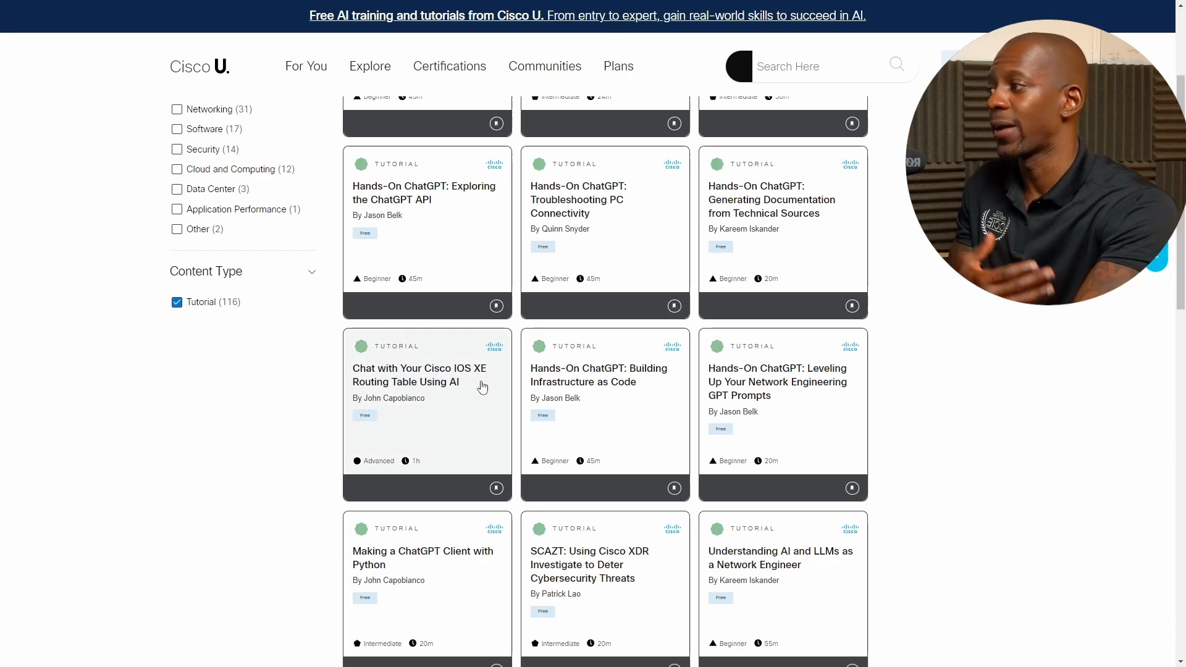
mouse_move(551, 392)
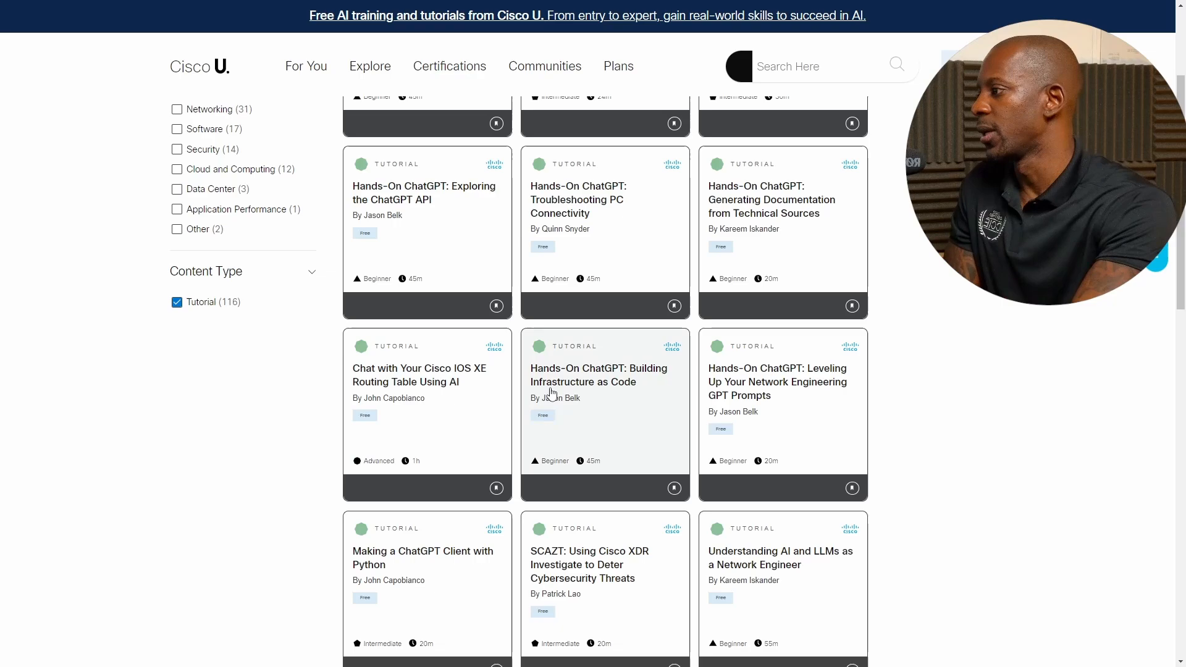